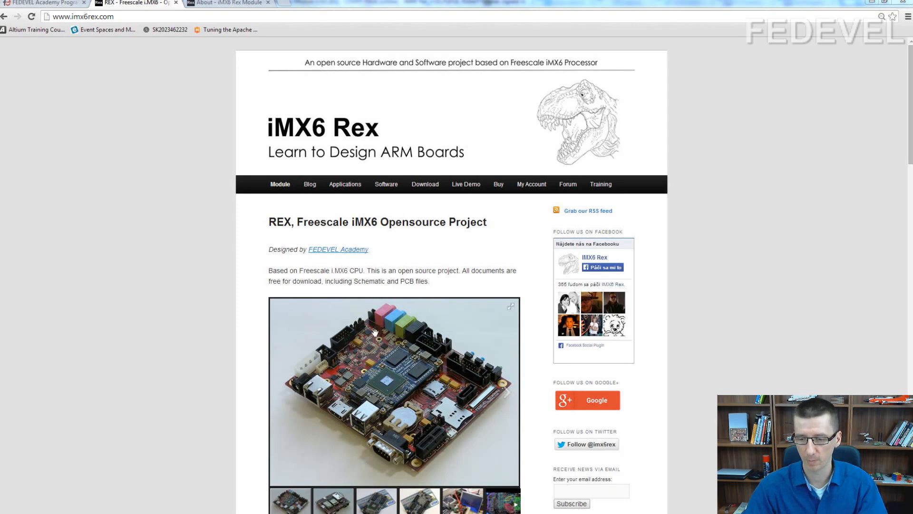
pyautogui.moveTo(396, 376)
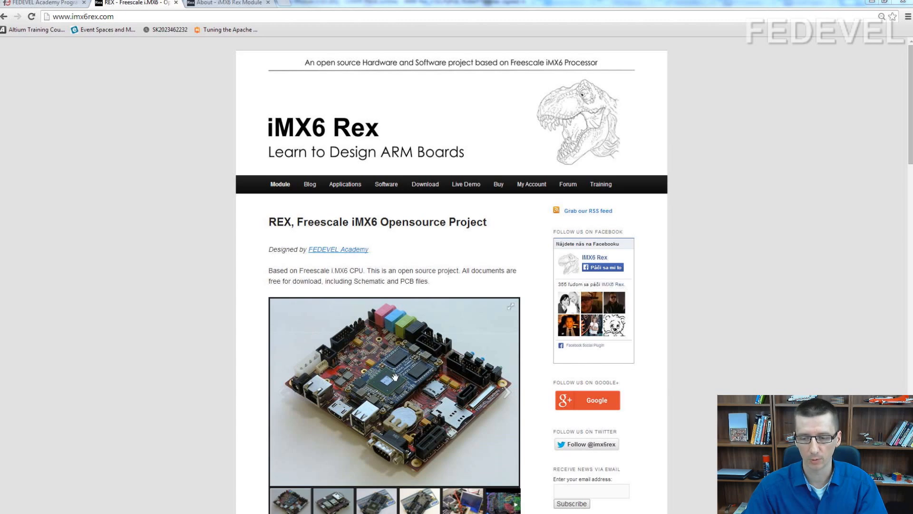
pyautogui.moveTo(386, 383)
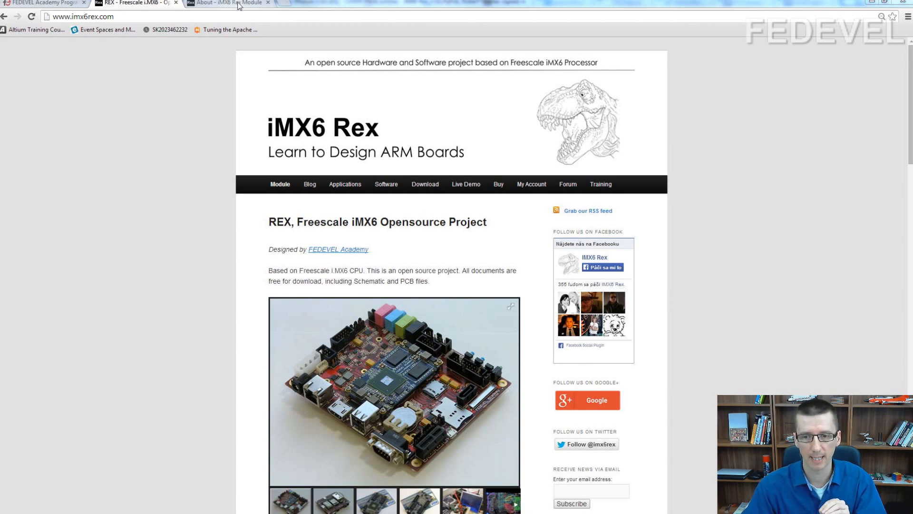
# - Return to the homepage, scroll to Module Specification, and highlight the processor's 'up to 1.2GHz'
pyautogui.click(231, 3)
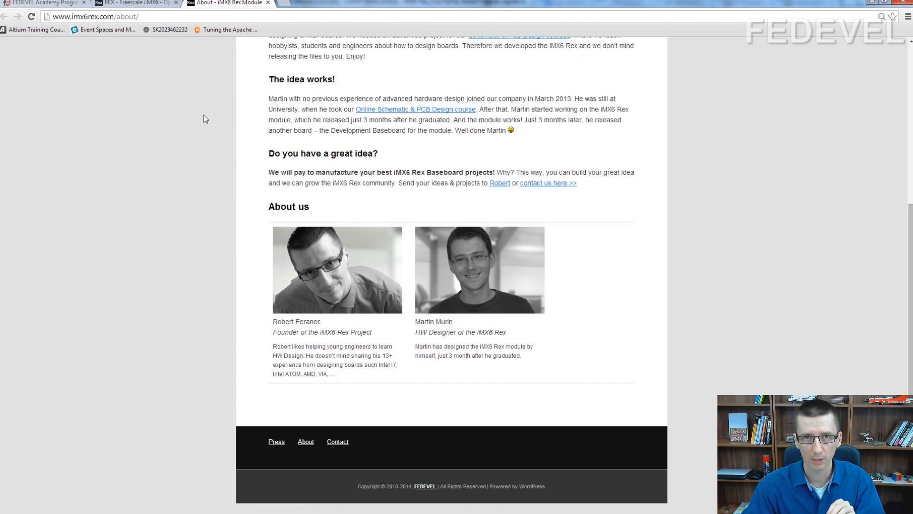
pyautogui.moveTo(495, 254)
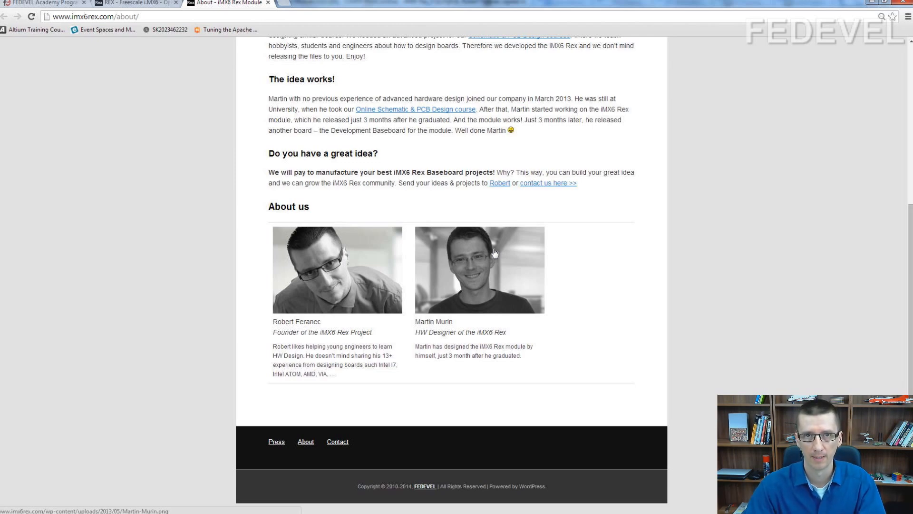
pyautogui.moveTo(150, 199)
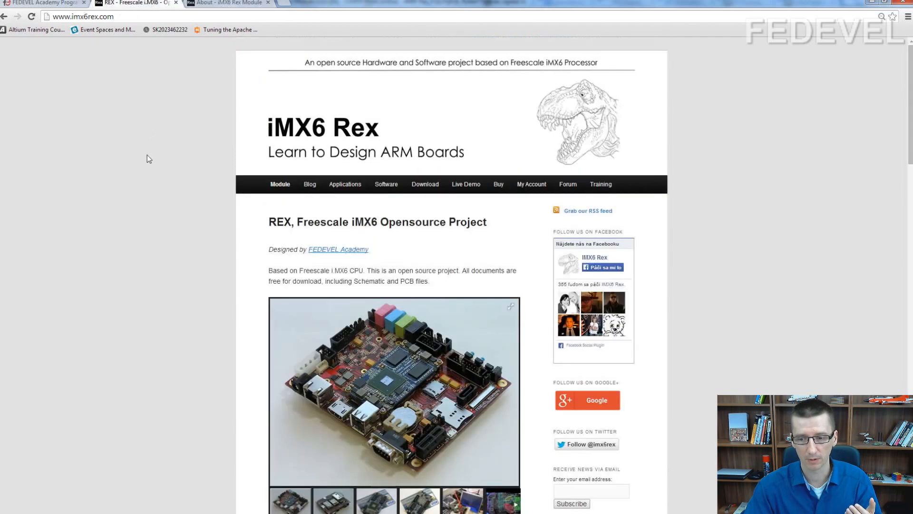
pyautogui.scroll(-3)
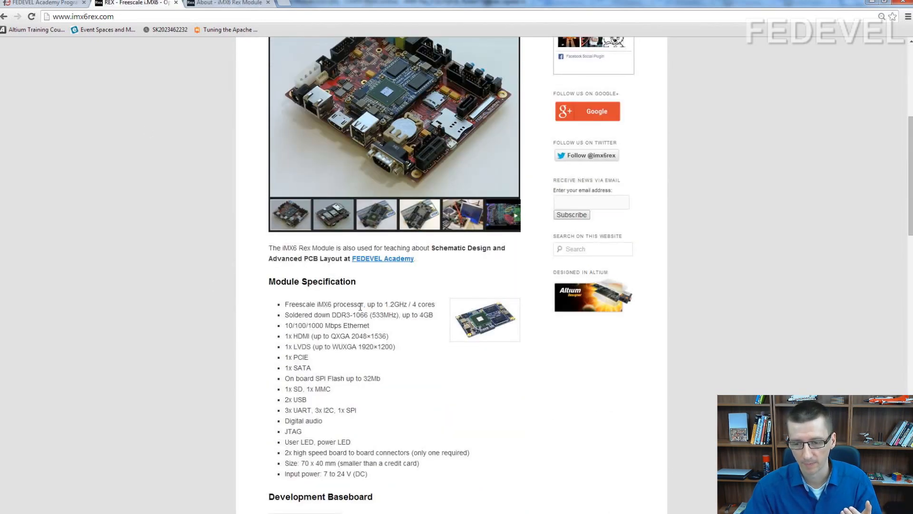
pyautogui.moveTo(371, 304); pyautogui.dragTo(410, 304)
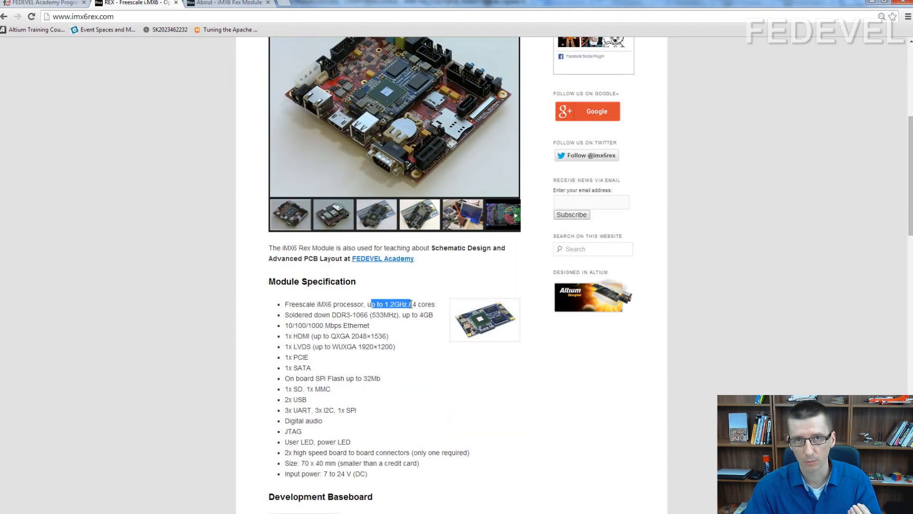